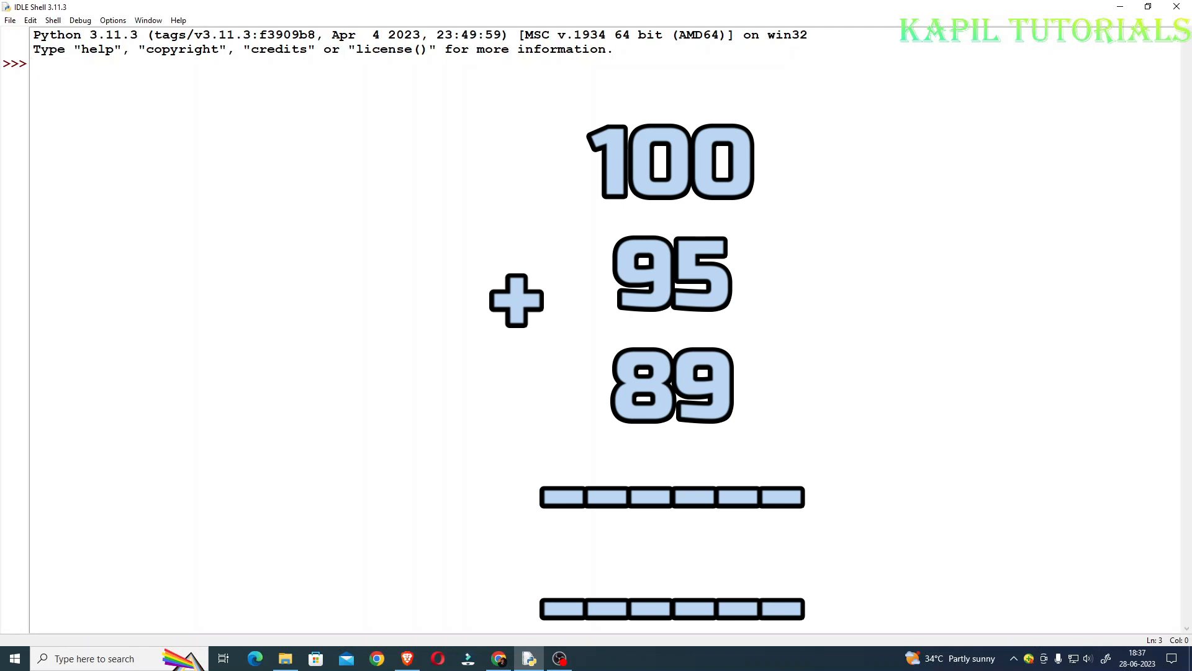
Open a new untitled script editor from the IDLE Shell's File menu.
{"action": "left_click", "coordinate": [11, 20]}
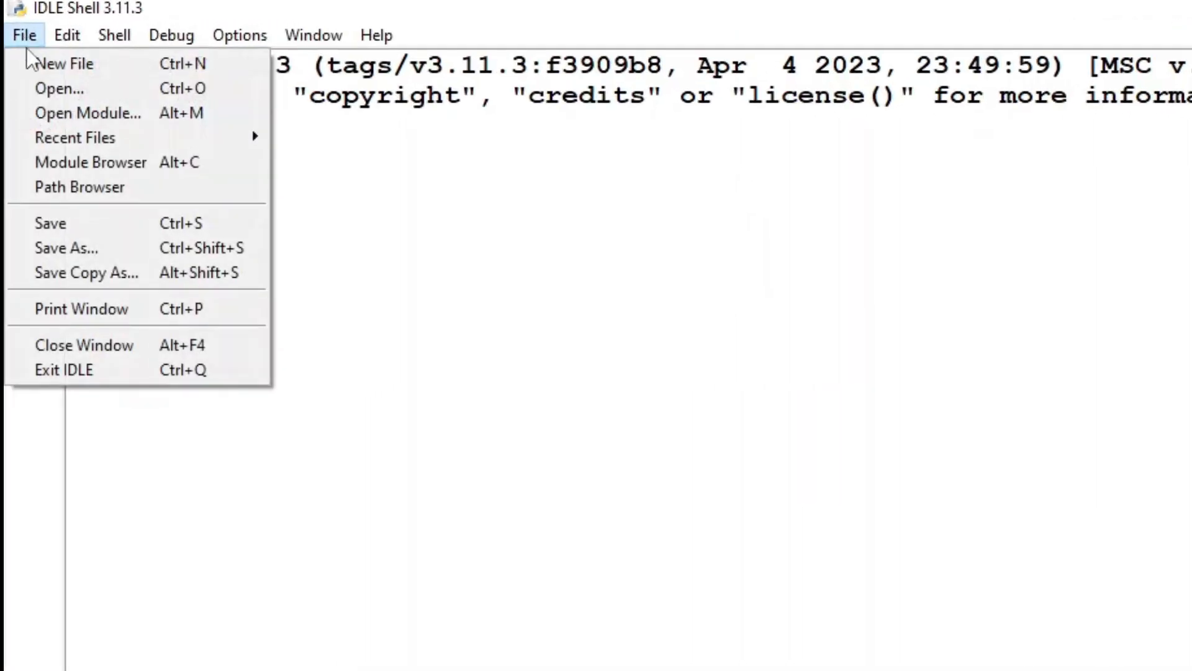
{"action": "mouse_move", "coordinate": [62, 76]}
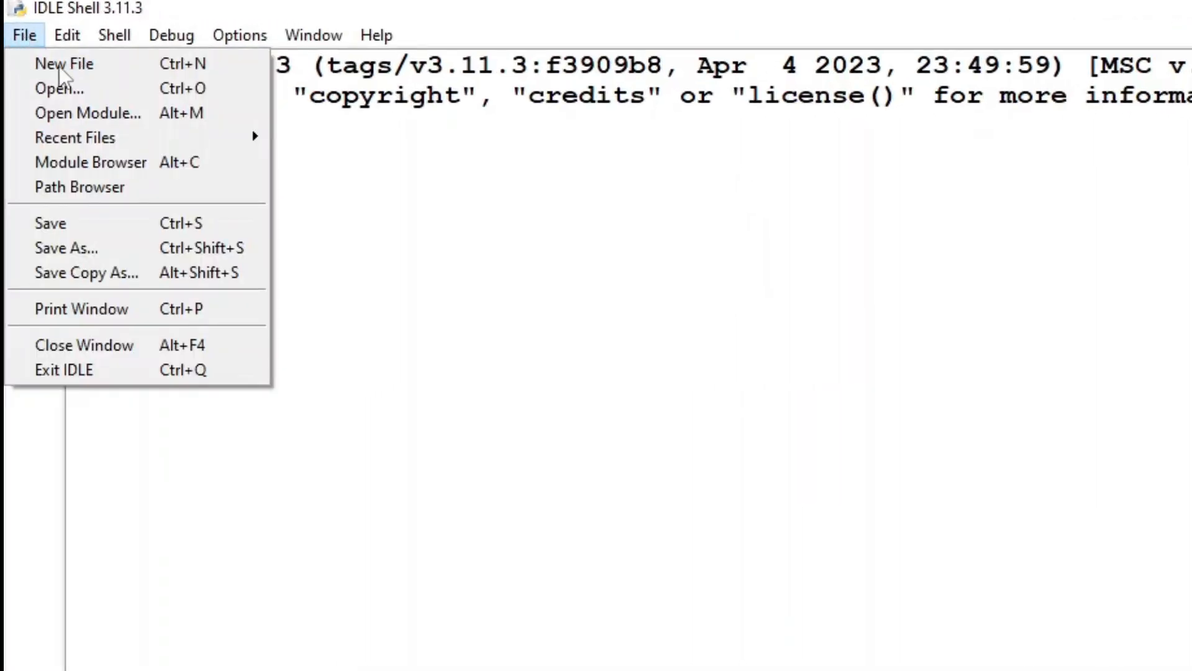
{"action": "left_click", "coordinate": [63, 64]}
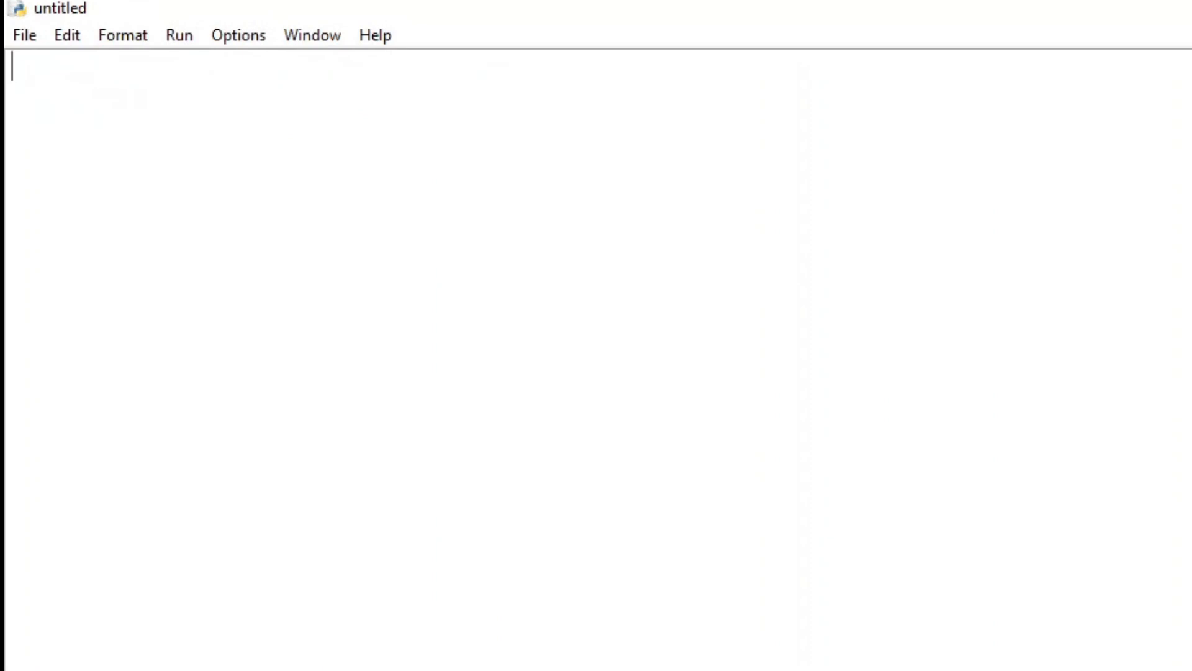
Print the title 'Adding of Three Numbers' and read the first integer into num1.
{"action": "type", "text": "print"}
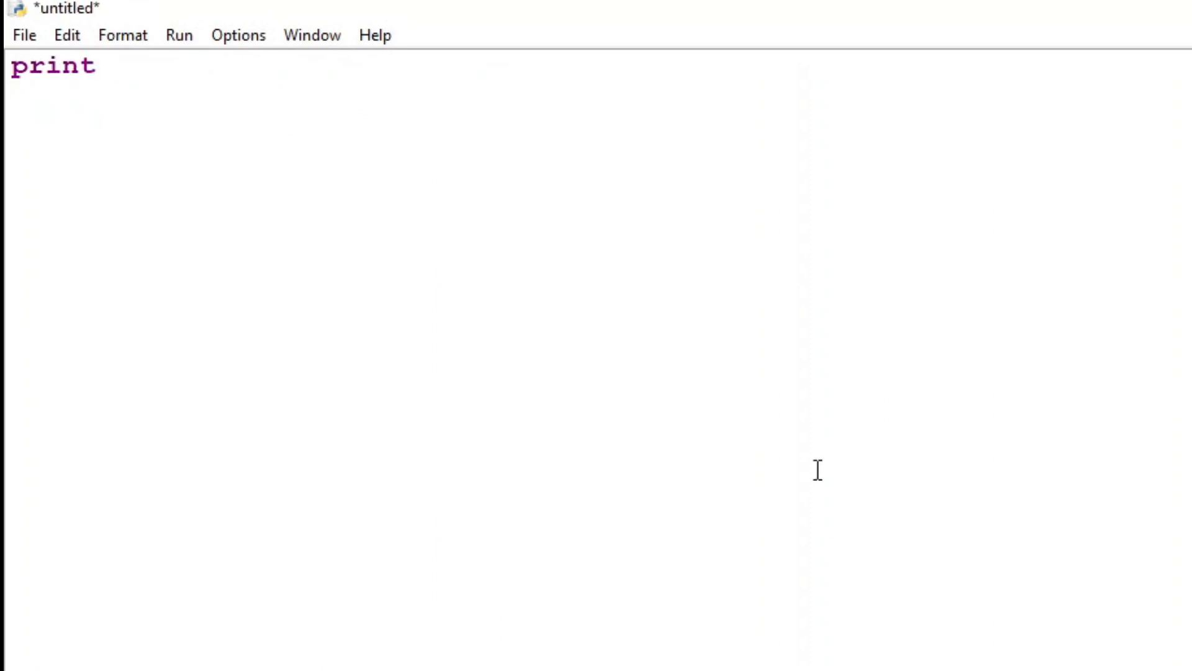
{"action": "type", "text": "(\"Adding of Three Numbers"}
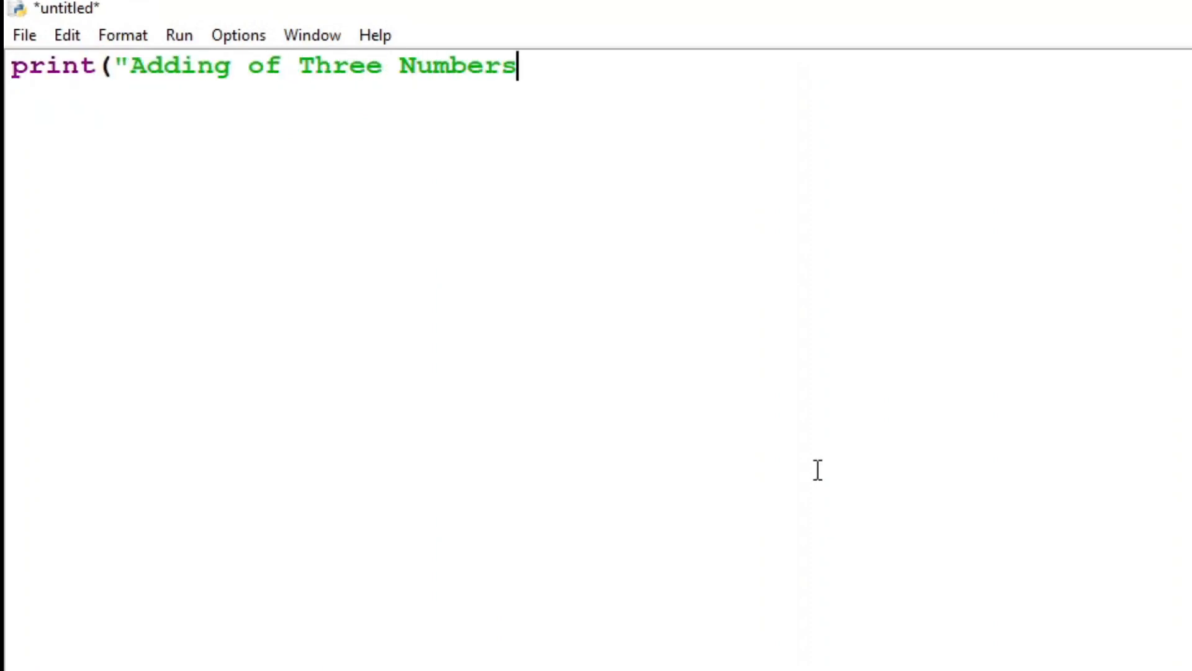
{"action": "type", "text": "\")"}
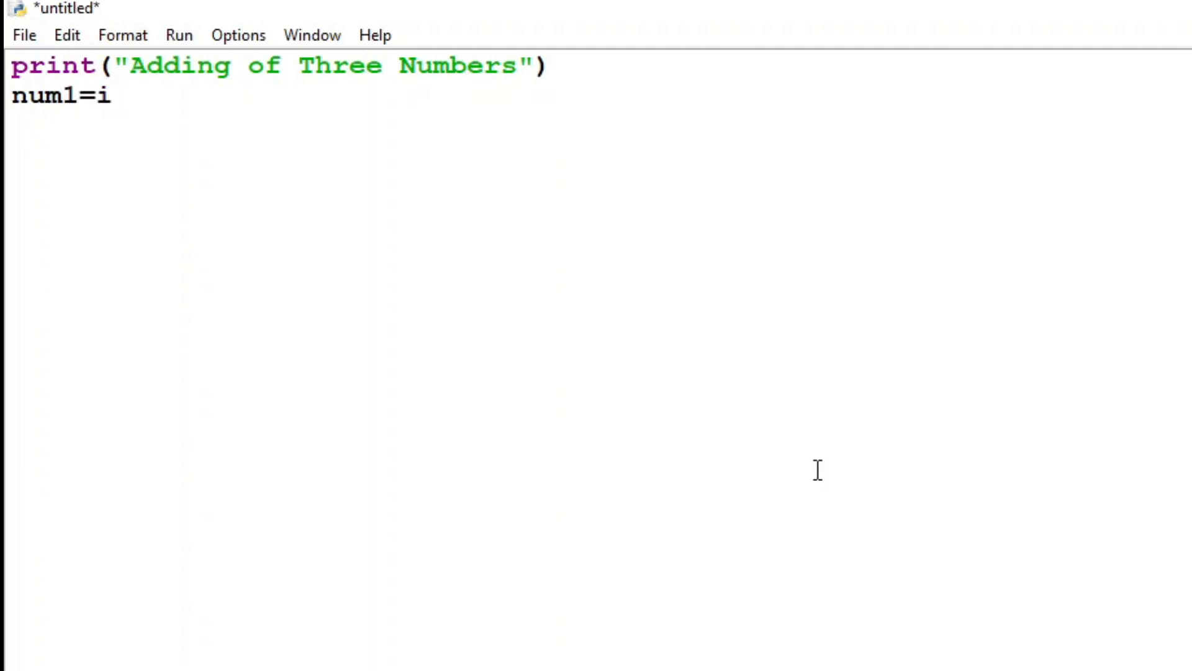
{"action": "type", "text": "nt("}
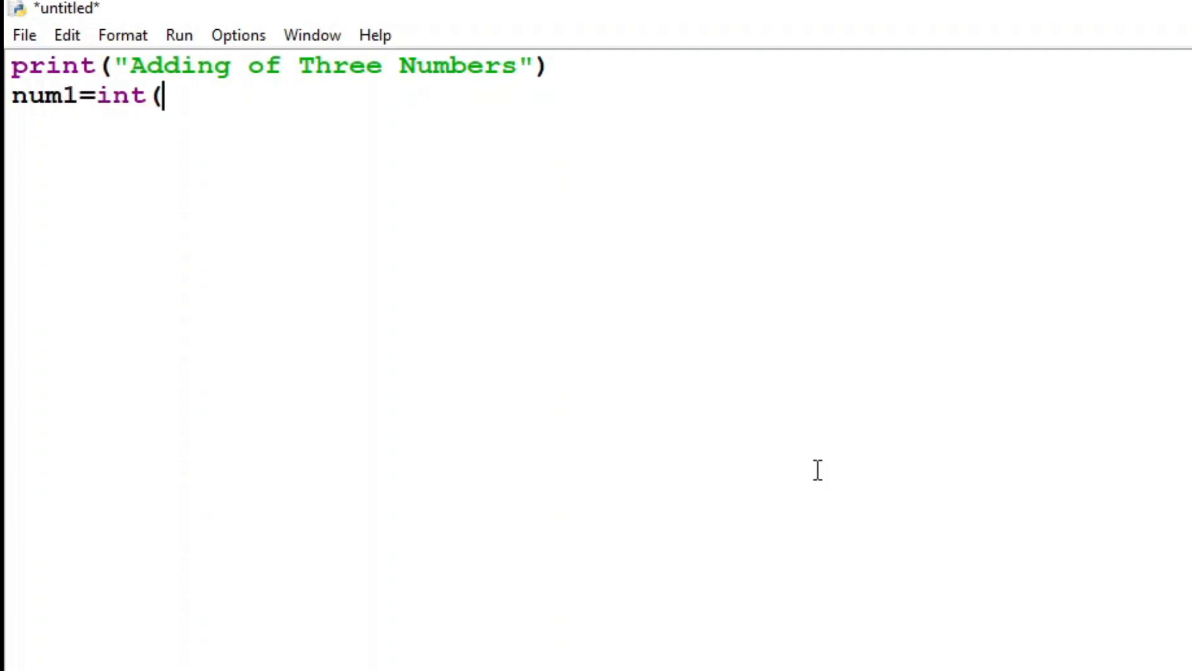
{"action": "type", "text": "input(\"Enter the first"}
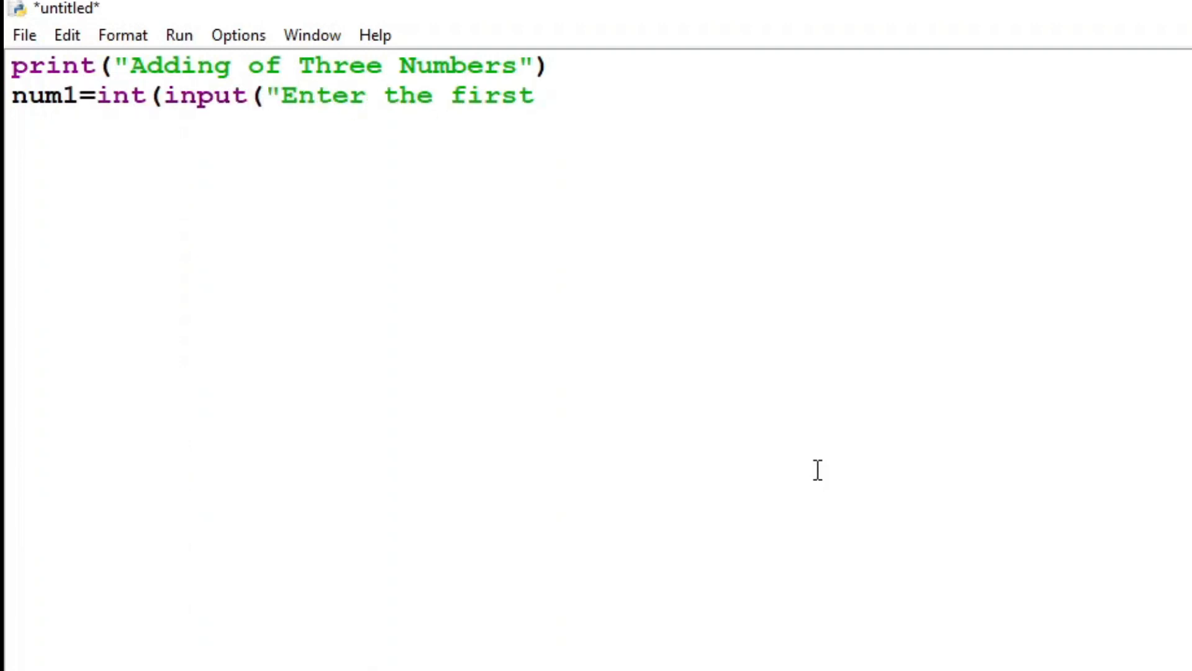
{"action": "type", "text": "Number = \""}
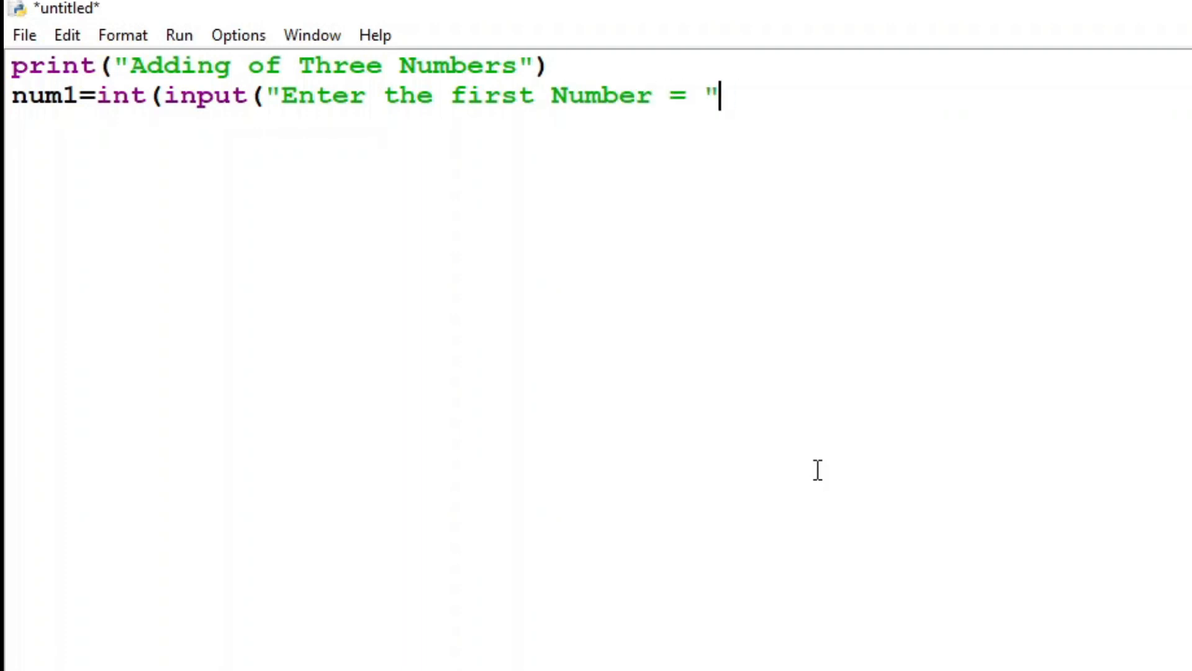
{"action": "type", "text": "))"}
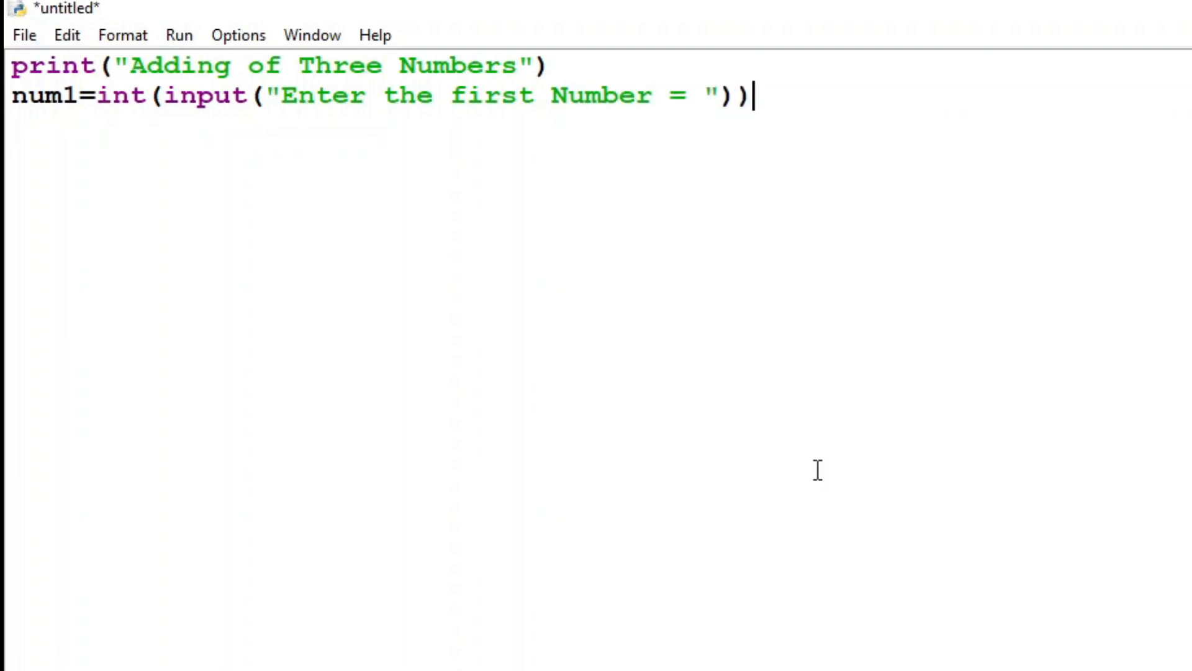
Read the second and third integers into num2 and num3 with input prompts.
{"action": "type", "text": "num2="}
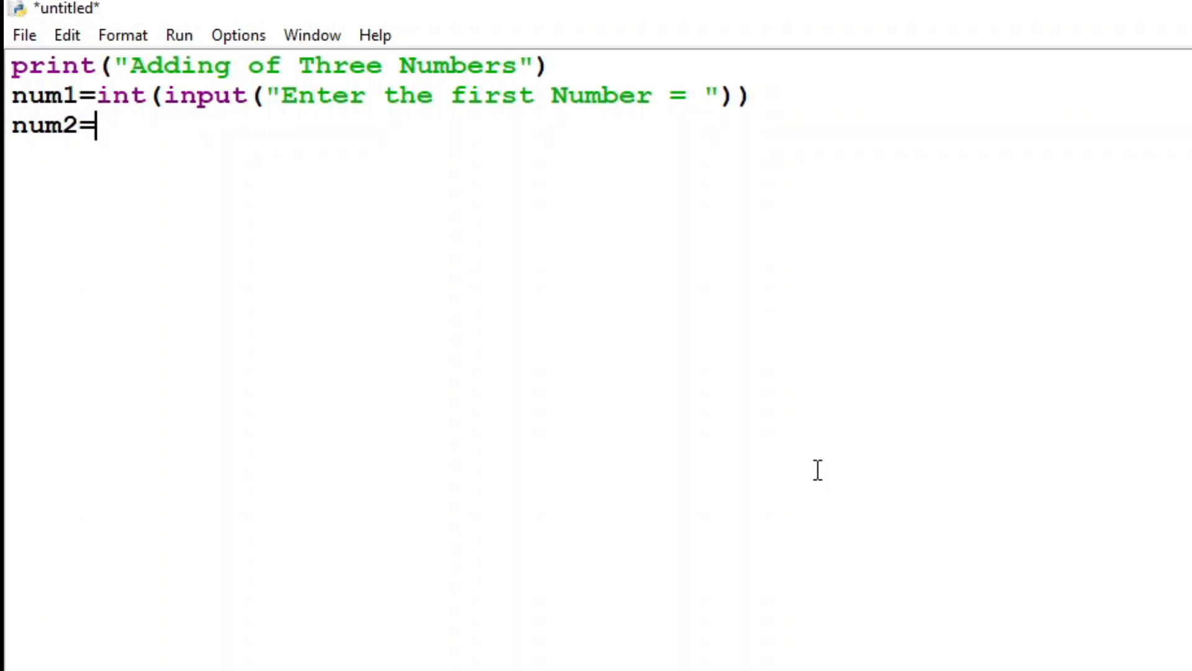
{"action": "type", "text": "int(input(\"E"}
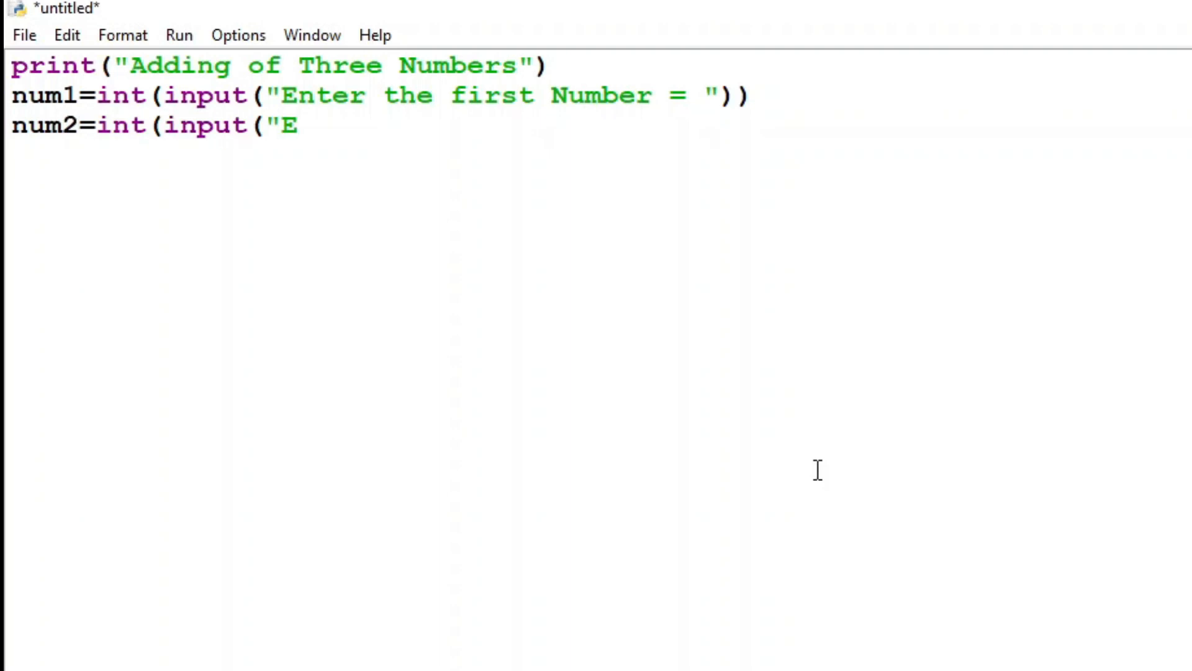
{"action": "type", "text": "nter the second Number ="}
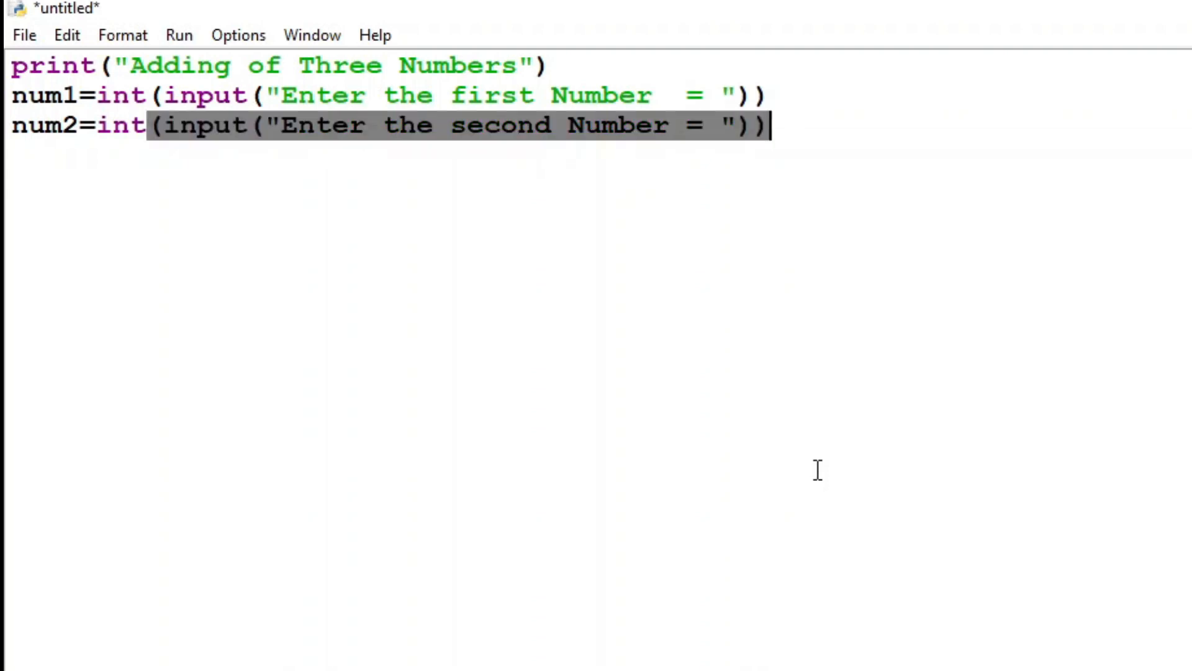
{"action": "type", "text": "num3=int(in"}
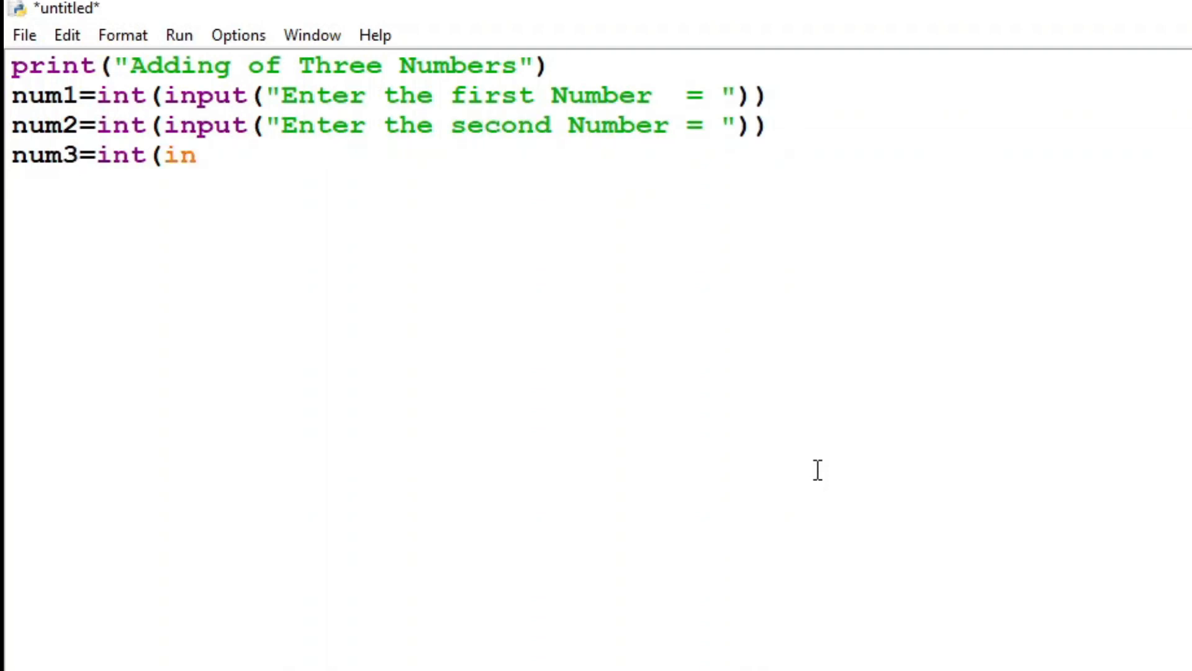
{"action": "type", "text": "put(\"Enter the"}
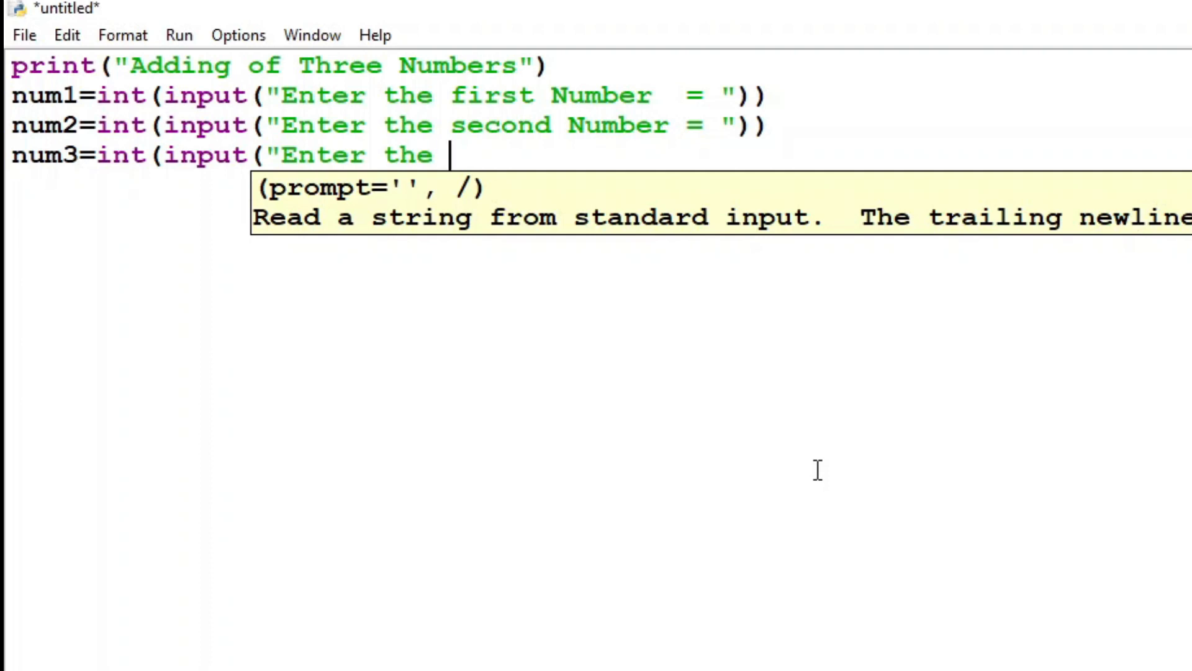
{"action": "type", "text": "third Number  = \""}
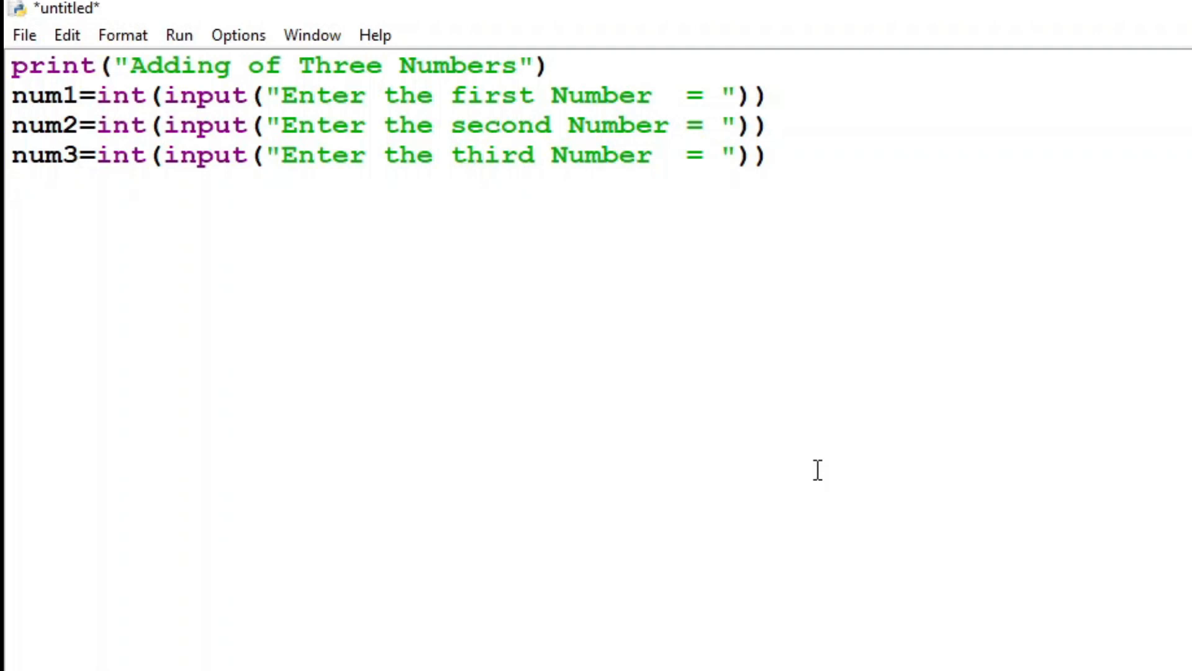
Add Total=num1+num2+num3 and print("The Result = ",Total) to the script.
{"action": "type", "text": "Total=num1+num2"}
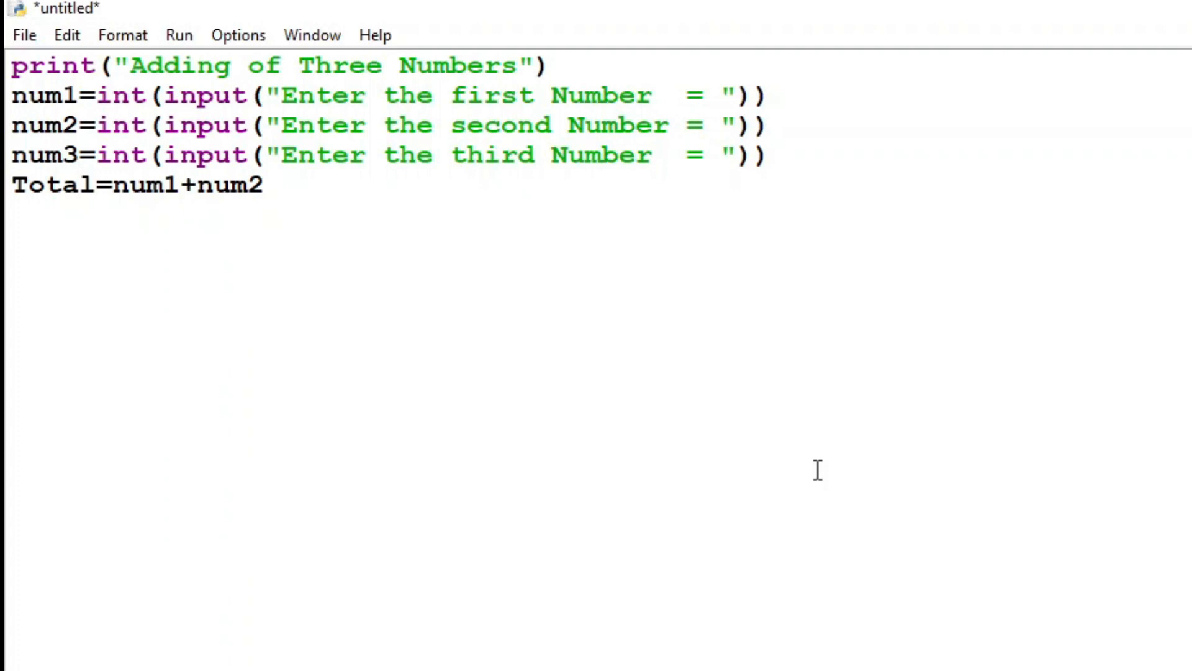
{"action": "type", "text": "+num3"}
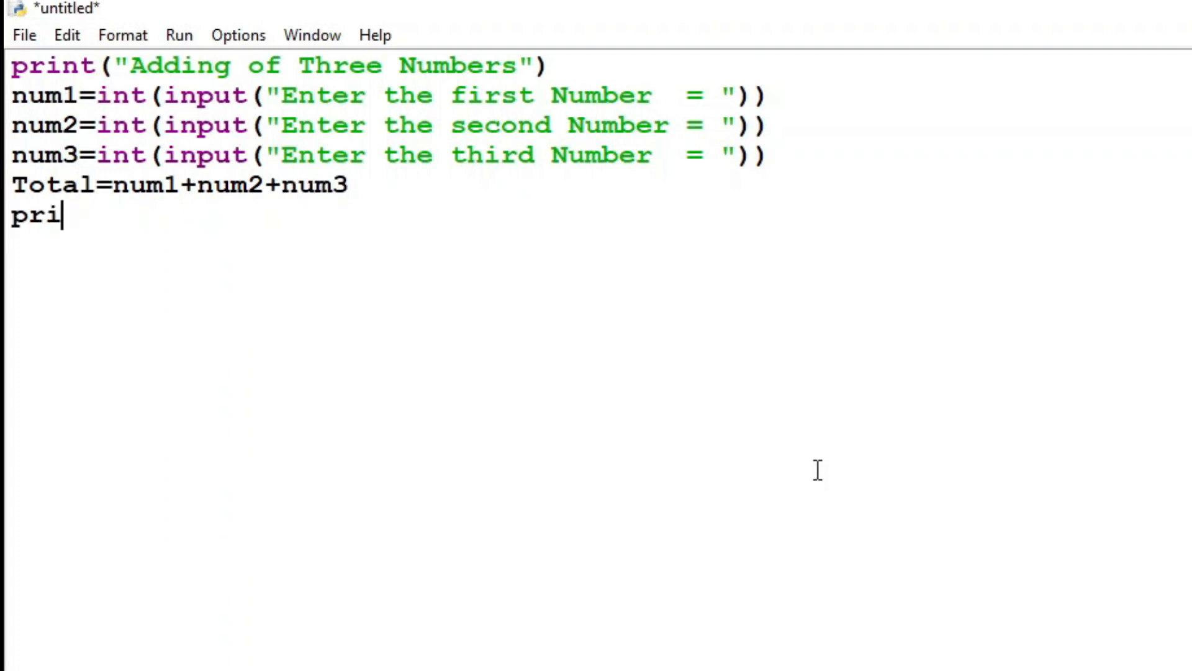
{"action": "type", "text": "nt(\"The Result ="}
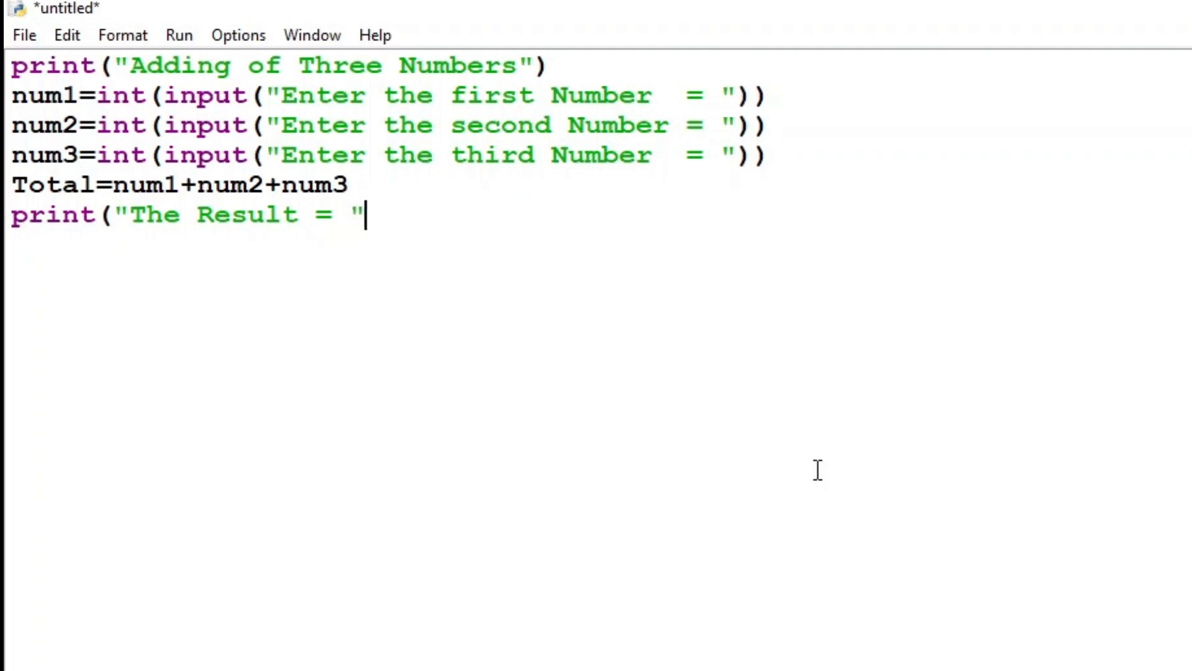
{"action": "type", "text": ",Total)"}
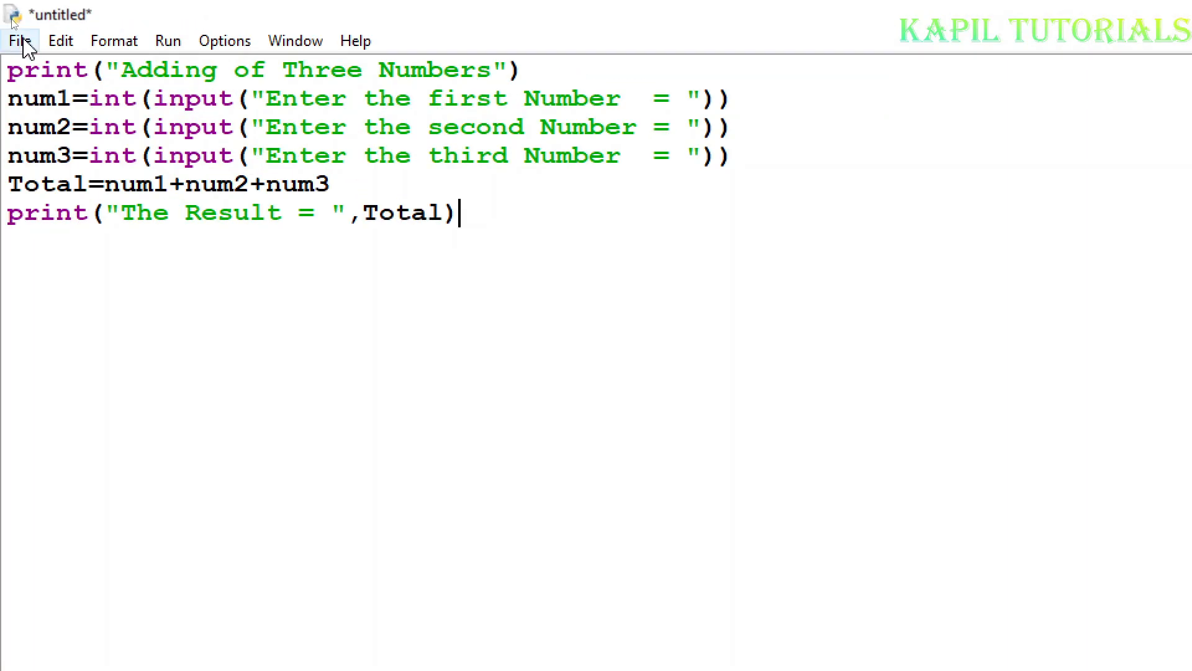
{"action": "left_click", "coordinate": [19, 40]}
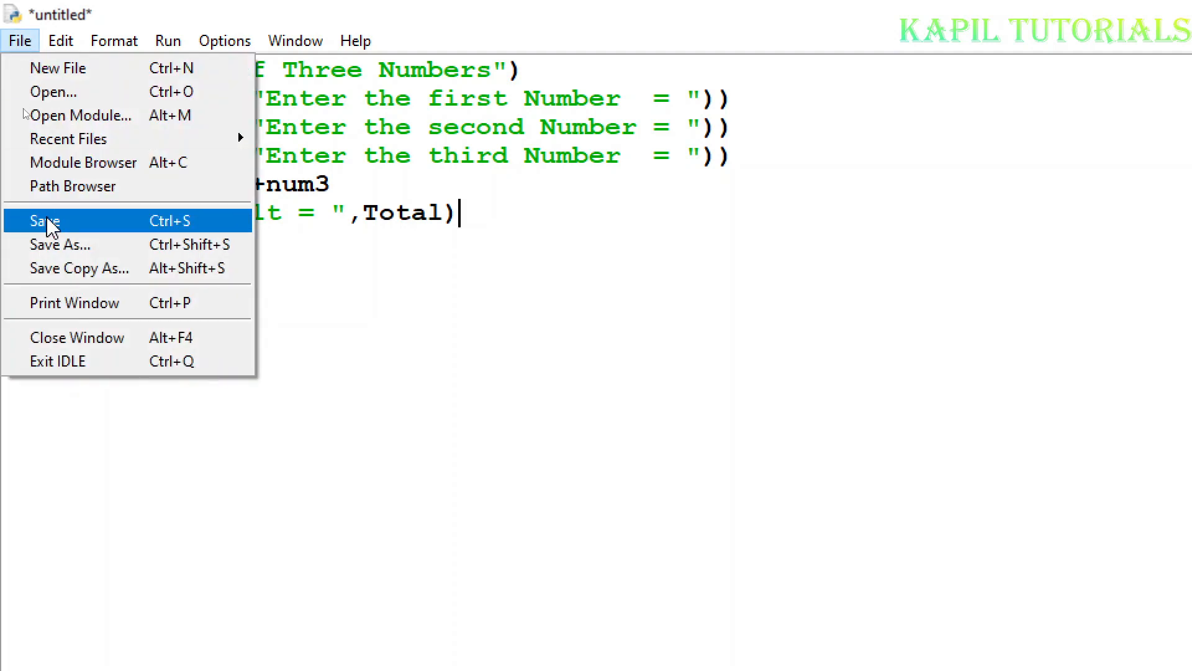
Save the script as 'add three' in the Desktop Students folder and maximize the editor.
{"action": "left_click", "coordinate": [47, 220]}
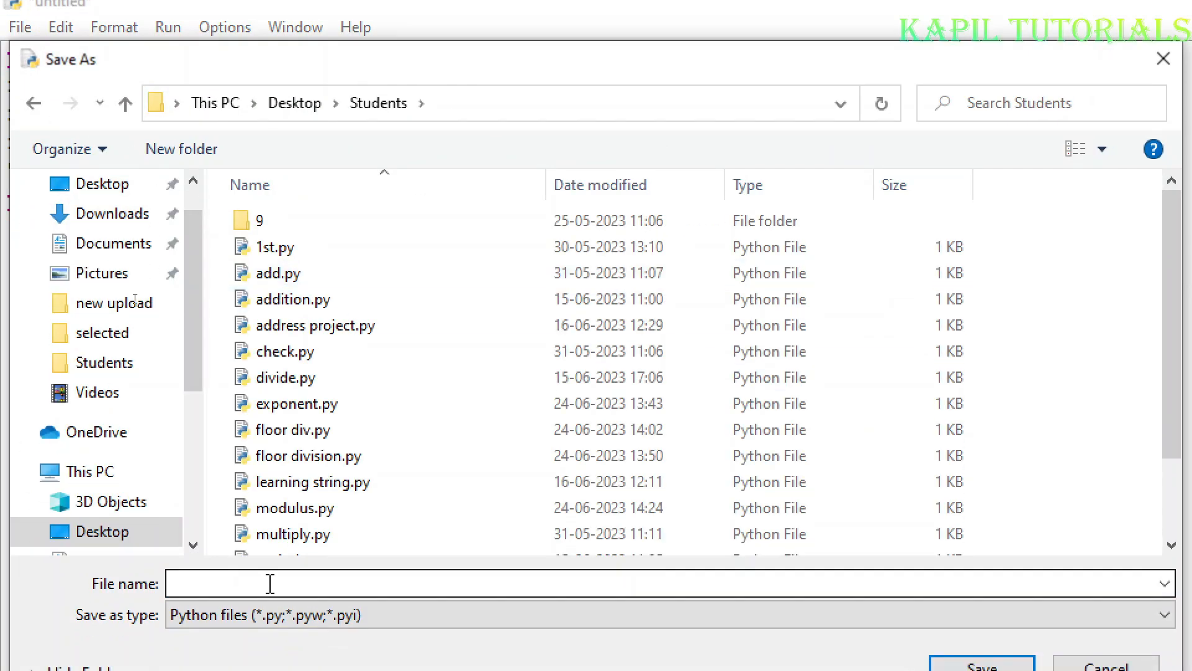
{"action": "type", "text": "add three"}
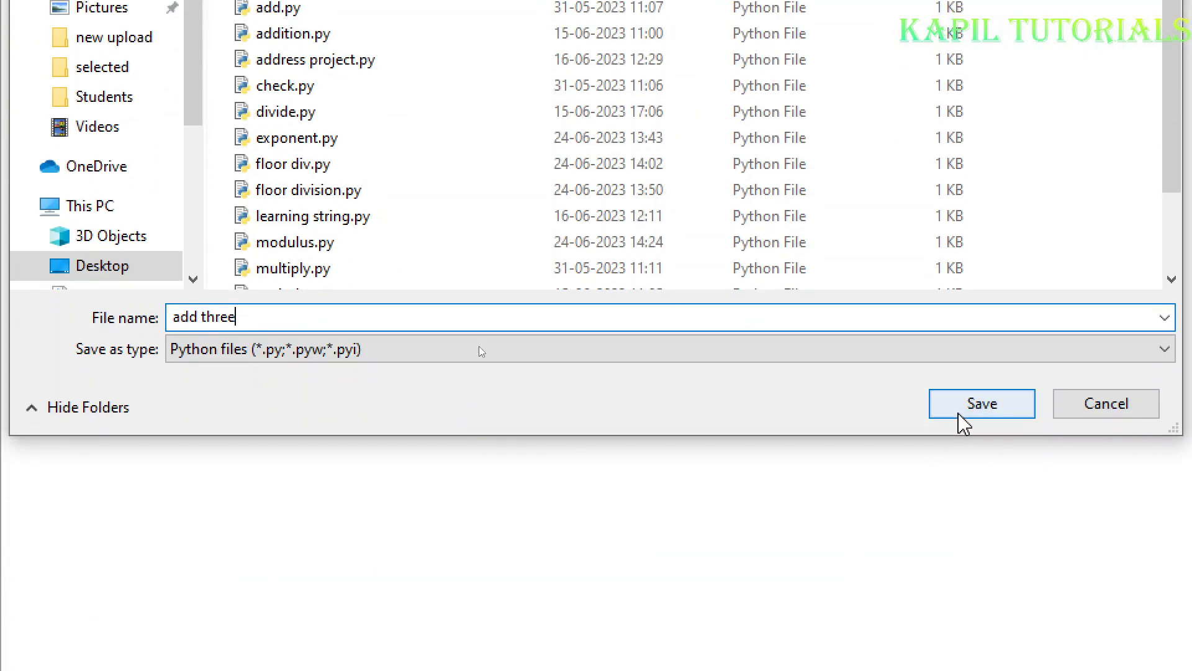
{"action": "left_click", "coordinate": [982, 403]}
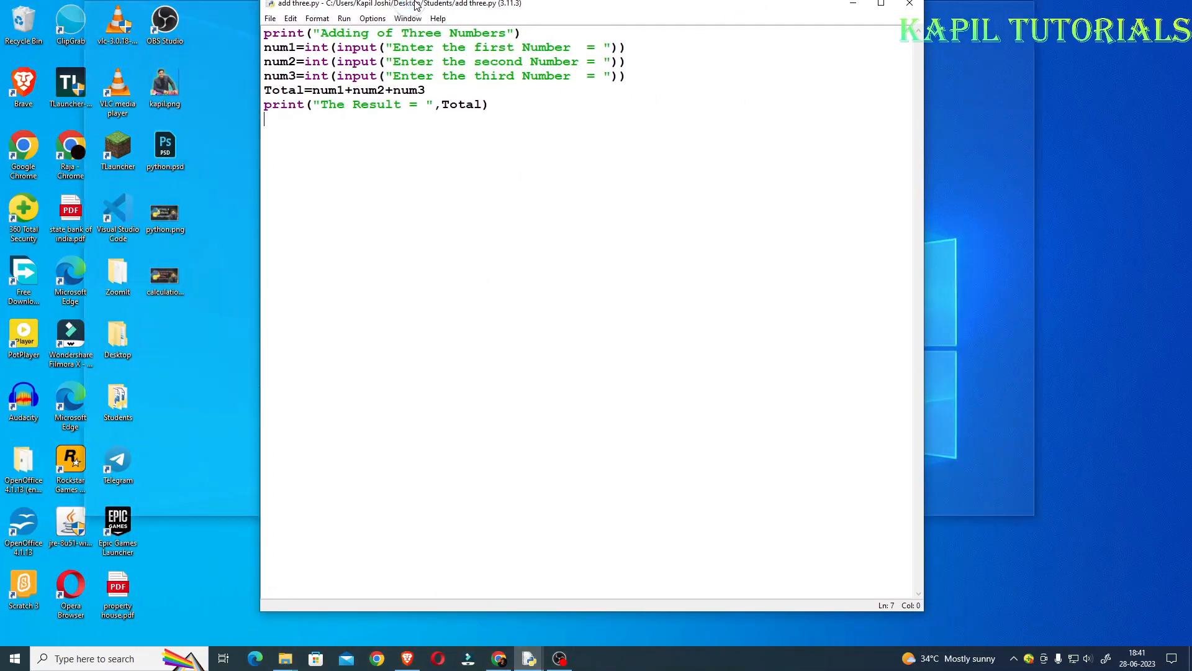
{"action": "left_click", "coordinate": [881, 3]}
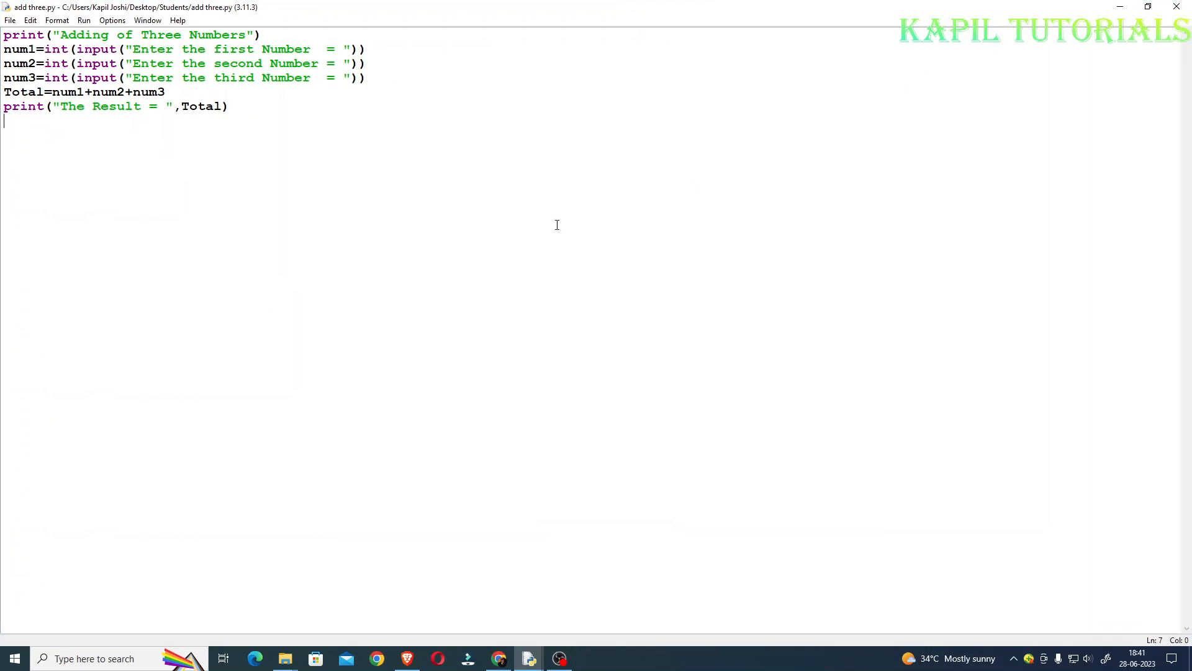
Run the script with F5 and enter 5, 6 and 7 to get The Result = 18.
{"action": "key", "text": "f5"}
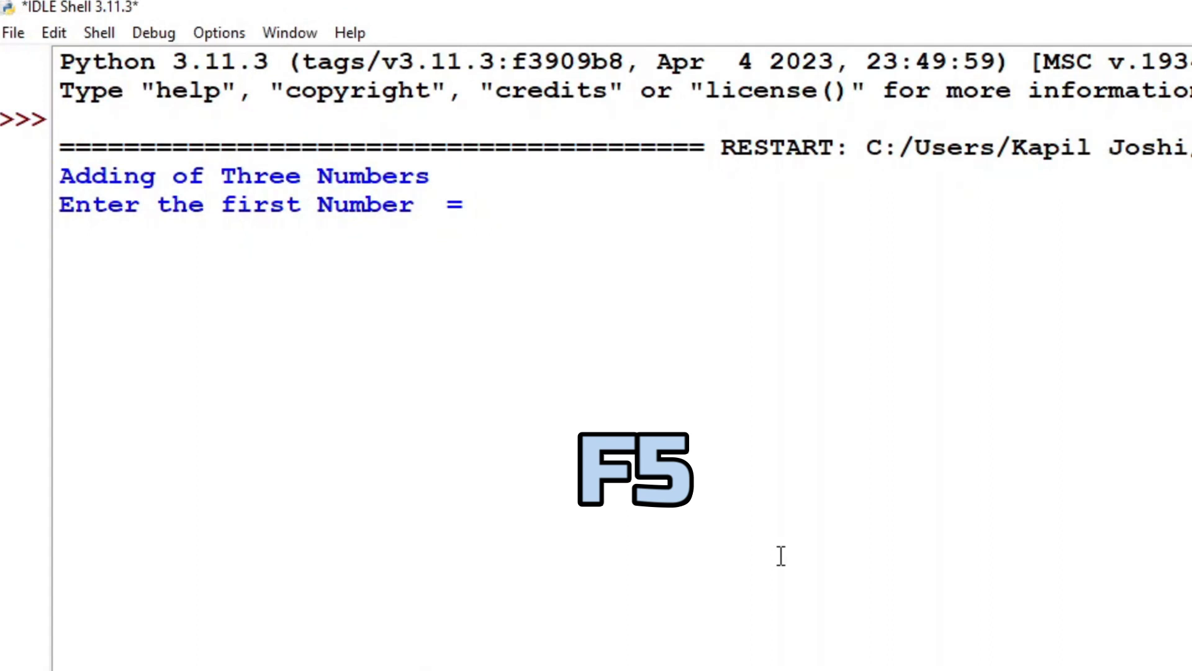
{"action": "type", "text": "5"}
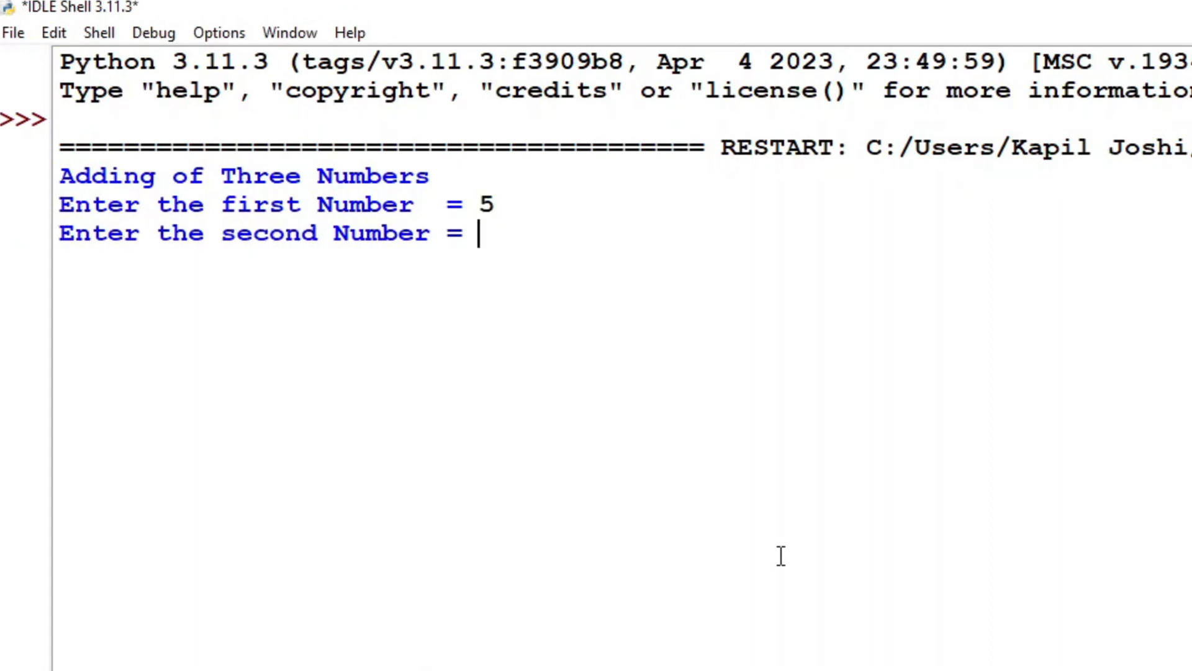
{"action": "type", "text": "6"}
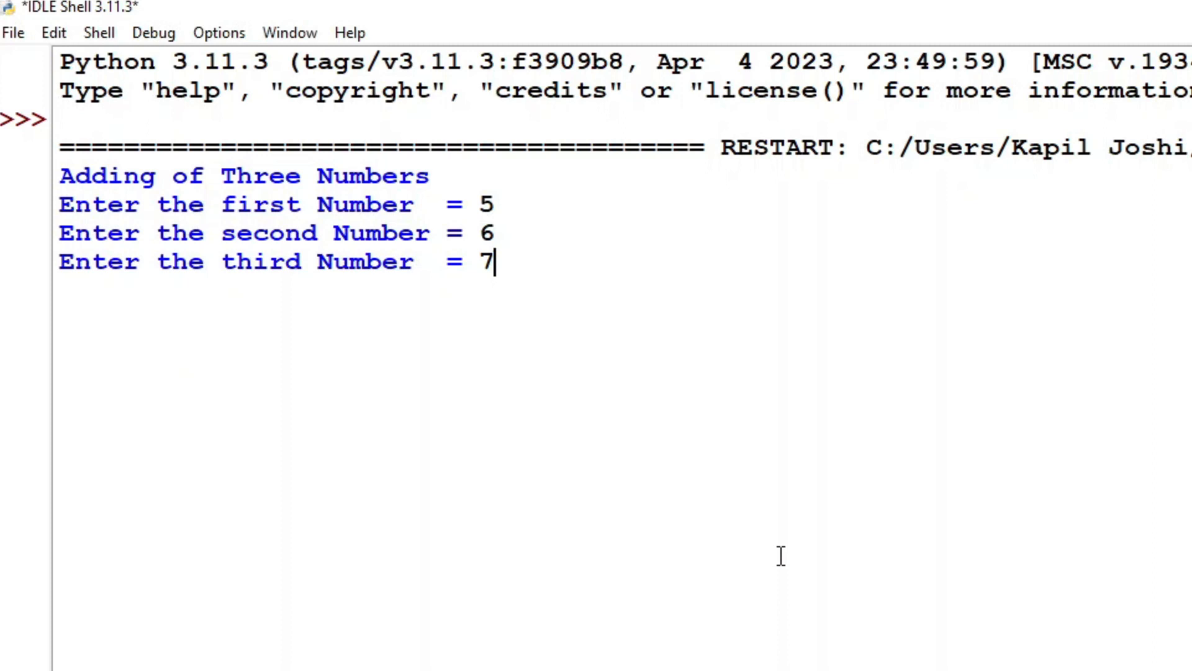
{"action": "key", "text": "enter"}
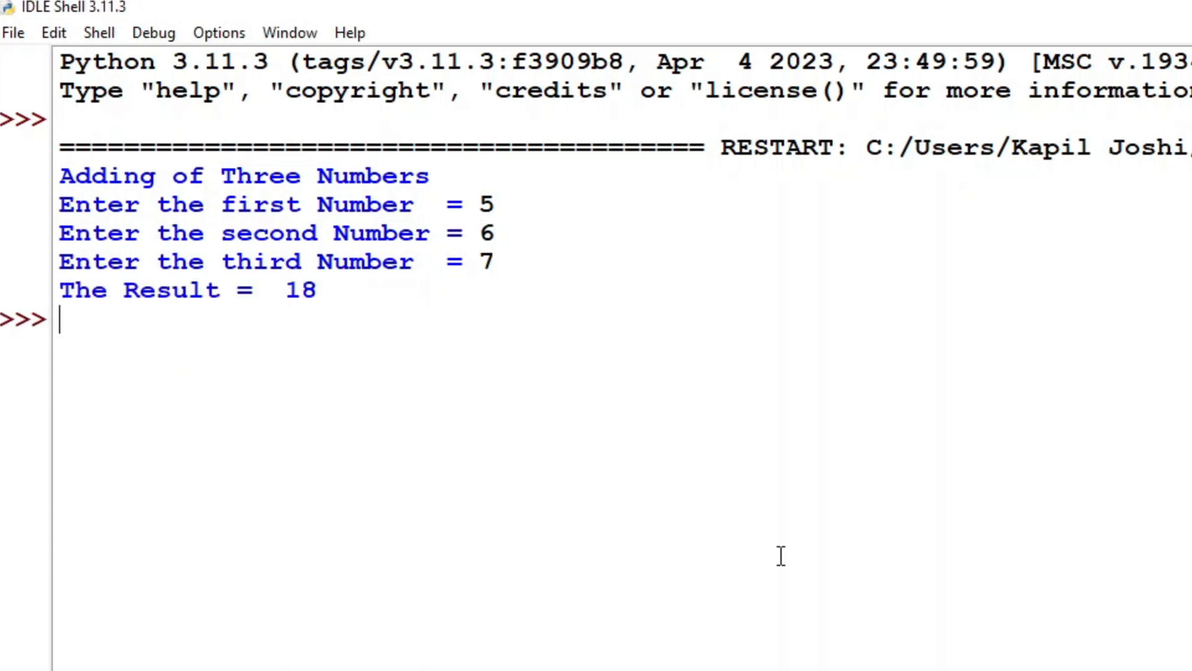